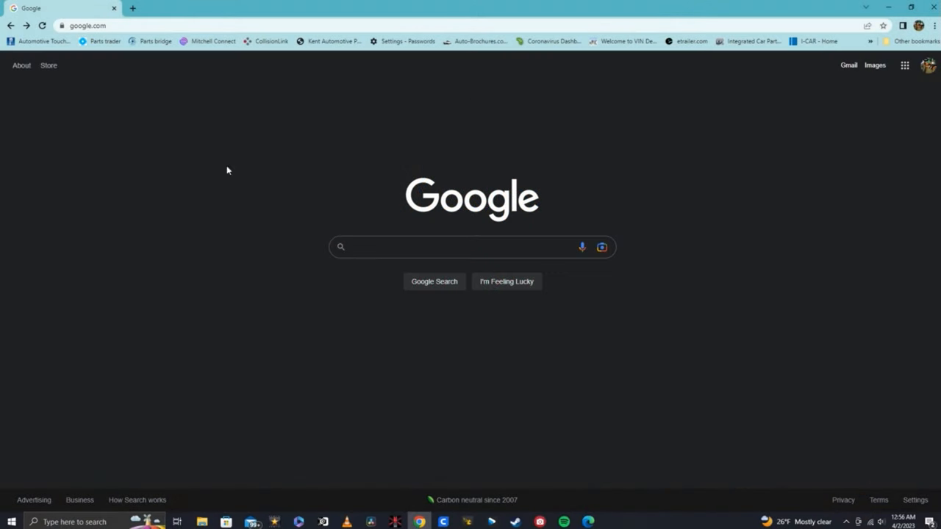
Search Google for 'hd zero upgrade tool' and open Horus RC's FrSky HDZ-VTX Upgrade Tool listing.
{"action": "left_click", "coordinate": [456, 247]}
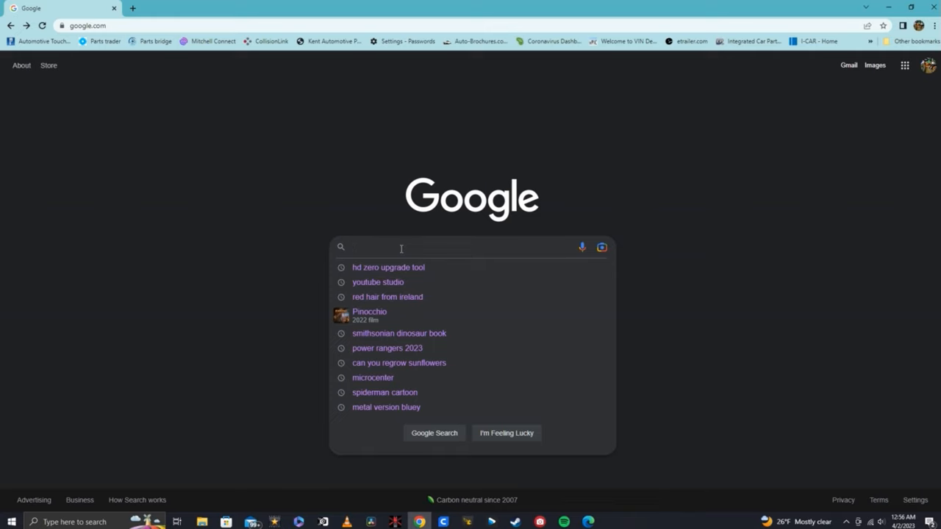
{"action": "left_click", "coordinate": [388, 267]}
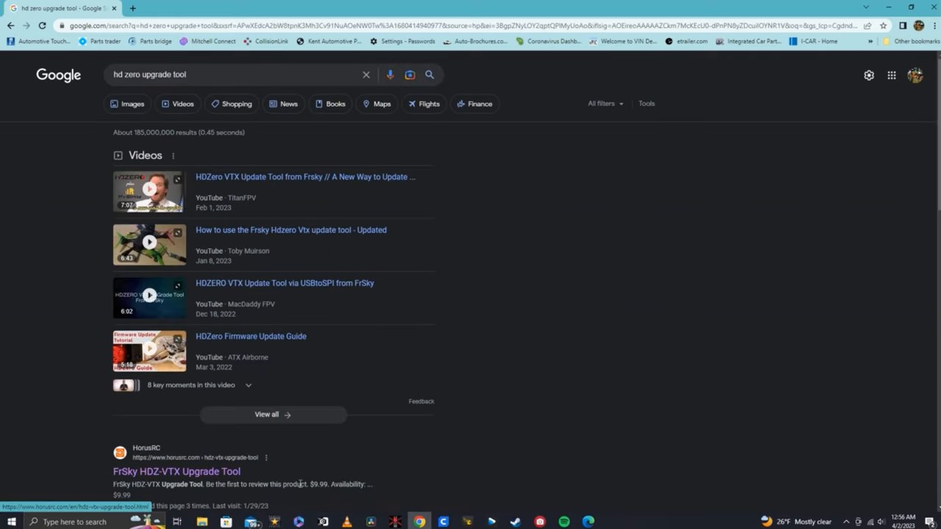
{"action": "scroll", "scroll_direction": "down", "scroll_amount": 3}
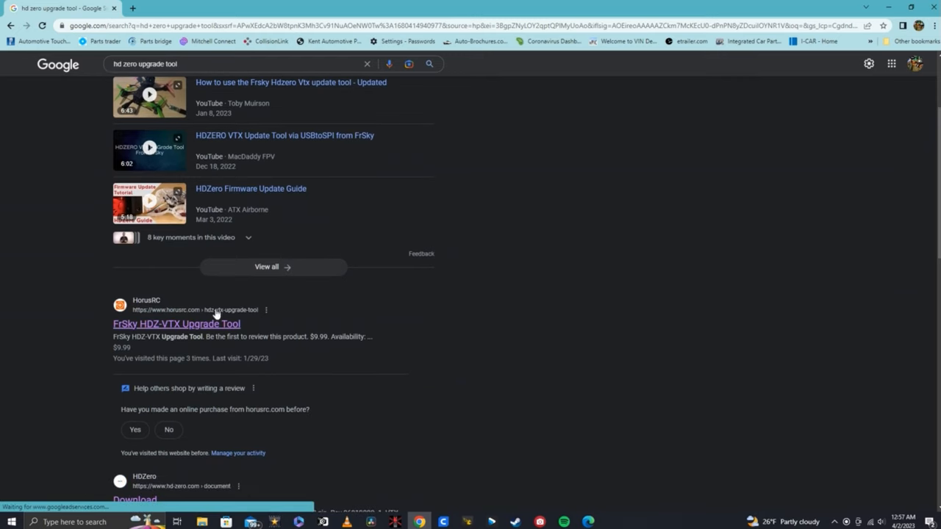
{"action": "mouse_move", "coordinate": [270, 313]}
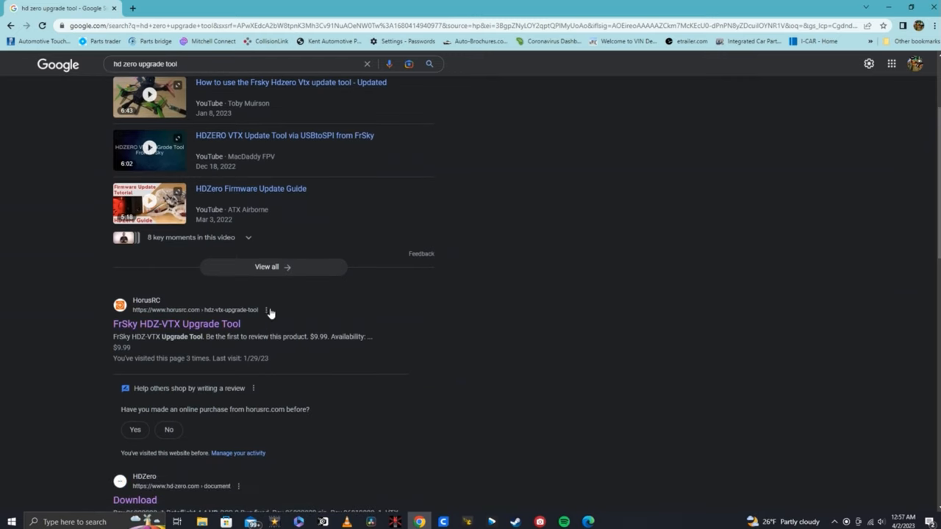
{"action": "left_click", "coordinate": [177, 324]}
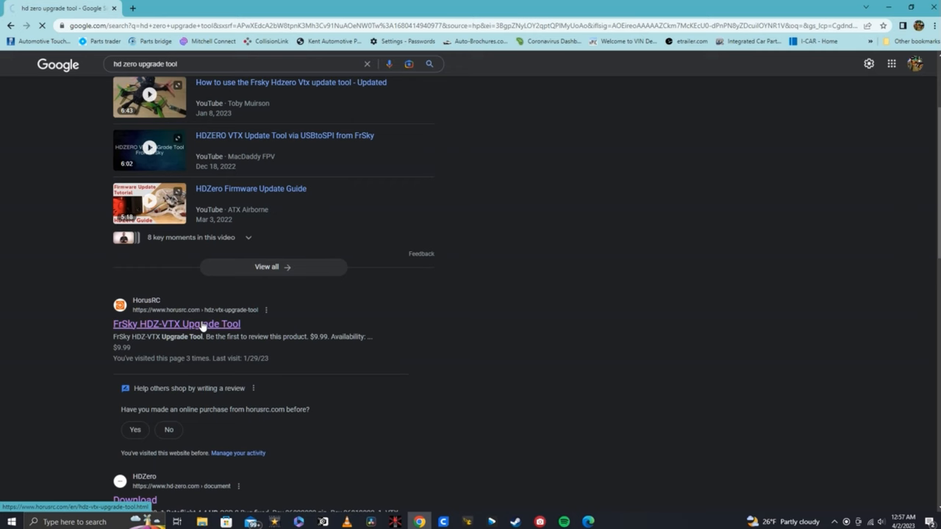
Follow the product page's 'Download HDZ-VTX Upgrade Tool Files' link to FrSky's upgrade tool page.
{"action": "left_click", "coordinate": [176, 324]}
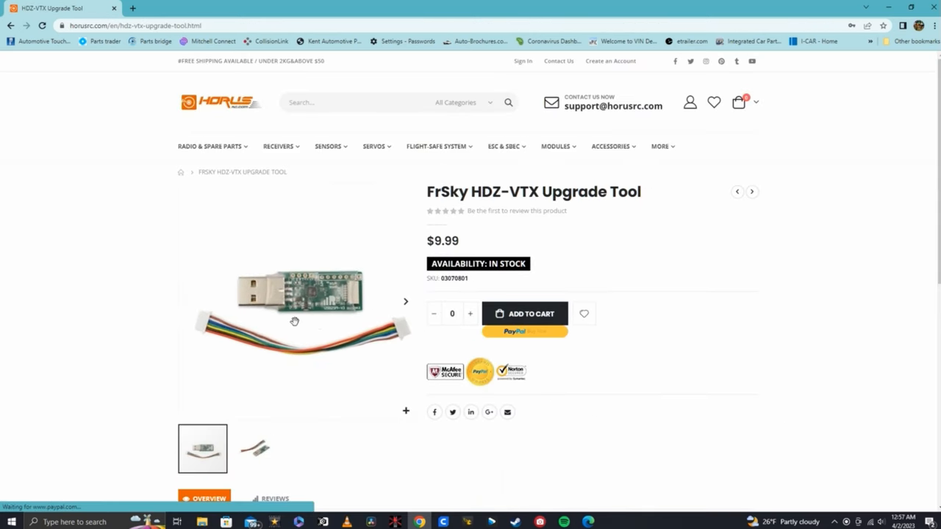
{"action": "scroll", "scroll_direction": "down", "scroll_amount": 3}
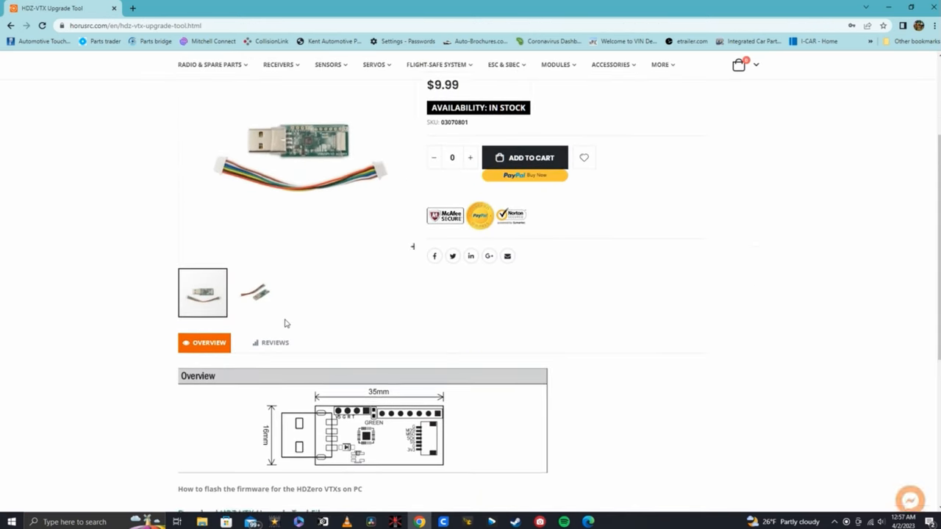
{"action": "scroll", "scroll_direction": "down", "scroll_amount": 3}
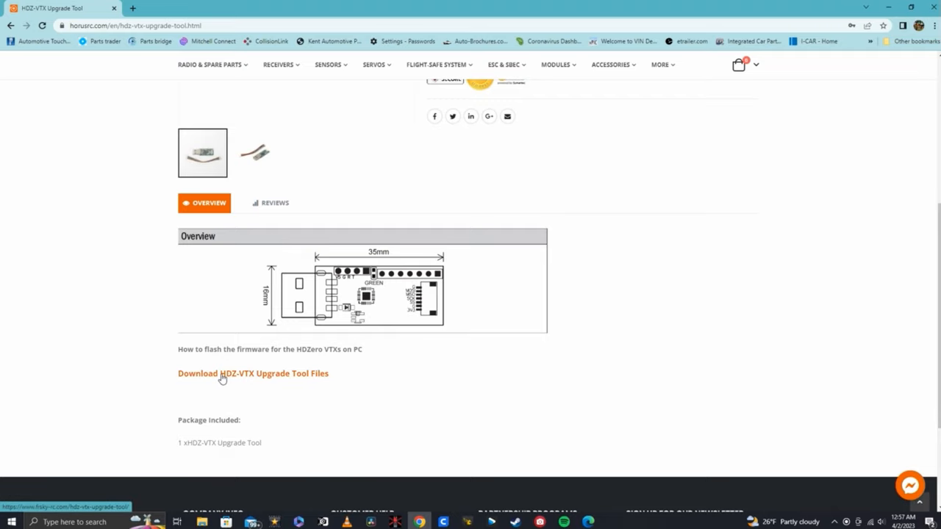
{"action": "mouse_move", "coordinate": [265, 379]}
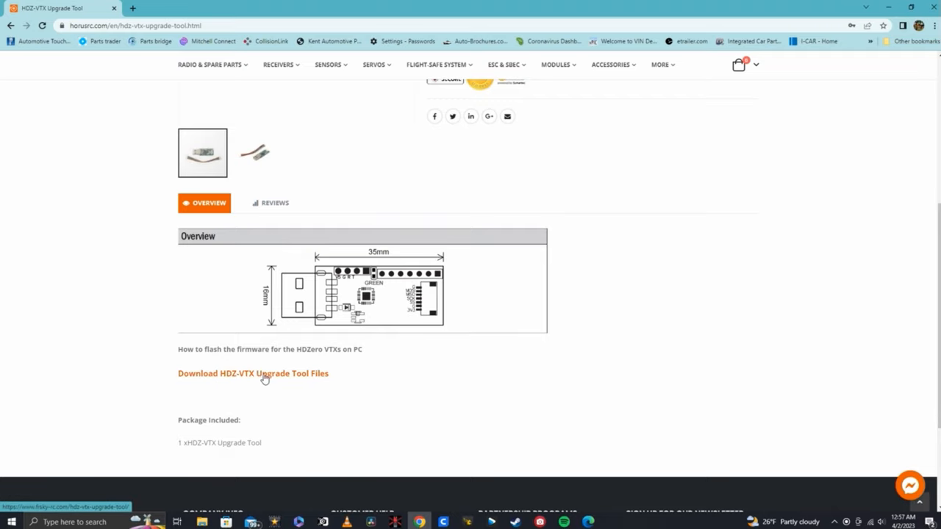
{"action": "left_click", "coordinate": [253, 373]}
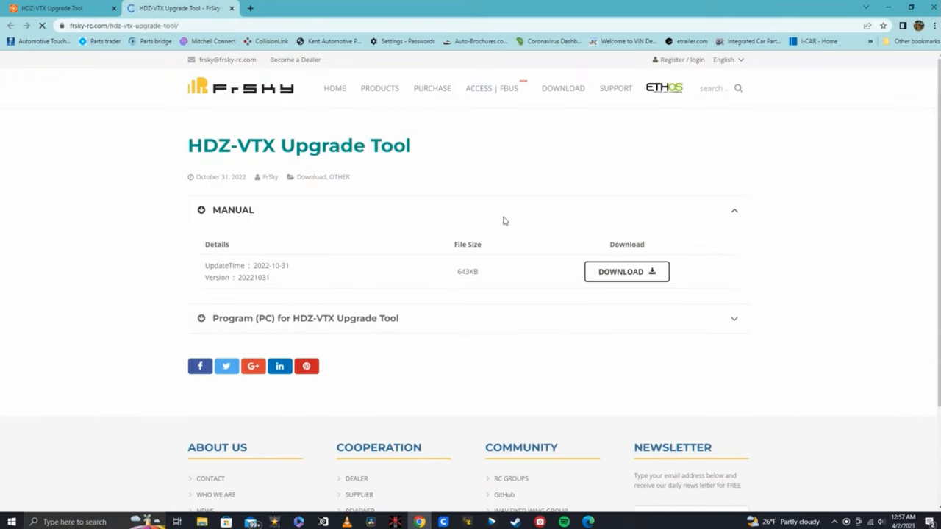
Download the AsProgrammer PC program zip and open the HDZ-VTX manual PDF.
{"action": "left_click", "coordinate": [305, 318]}
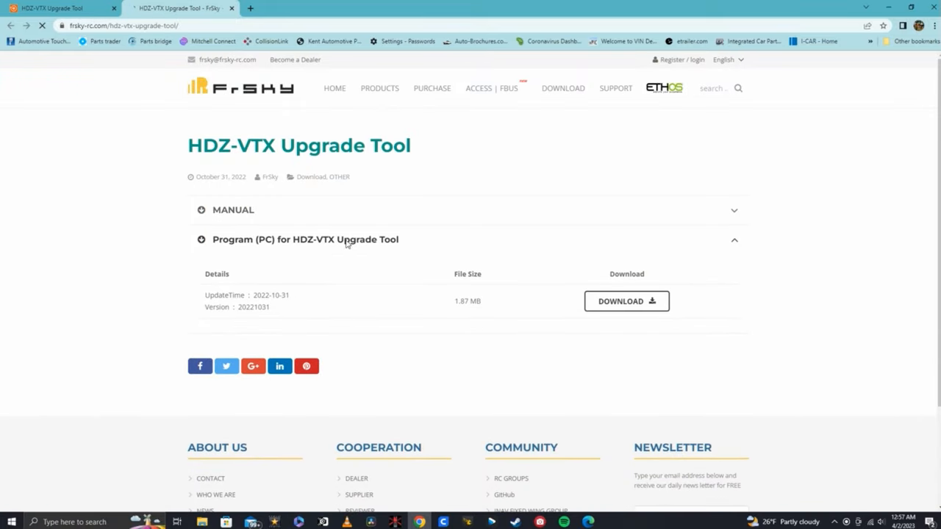
{"action": "left_click", "coordinate": [626, 301]}
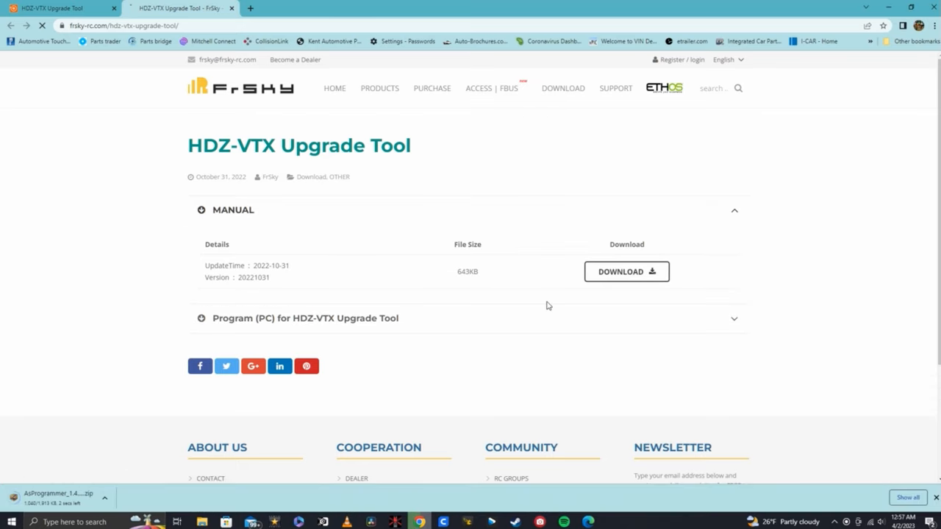
{"action": "left_click", "coordinate": [626, 271]}
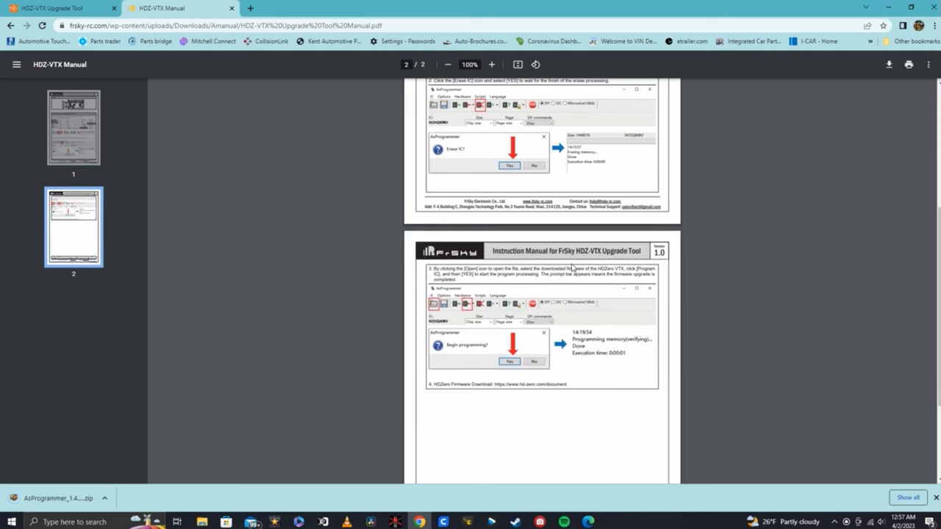
Scroll through the HDZ-VTX manual's AsProgrammer erase and programming instructions.
{"action": "scroll", "scroll_direction": "up", "scroll_amount": 3}
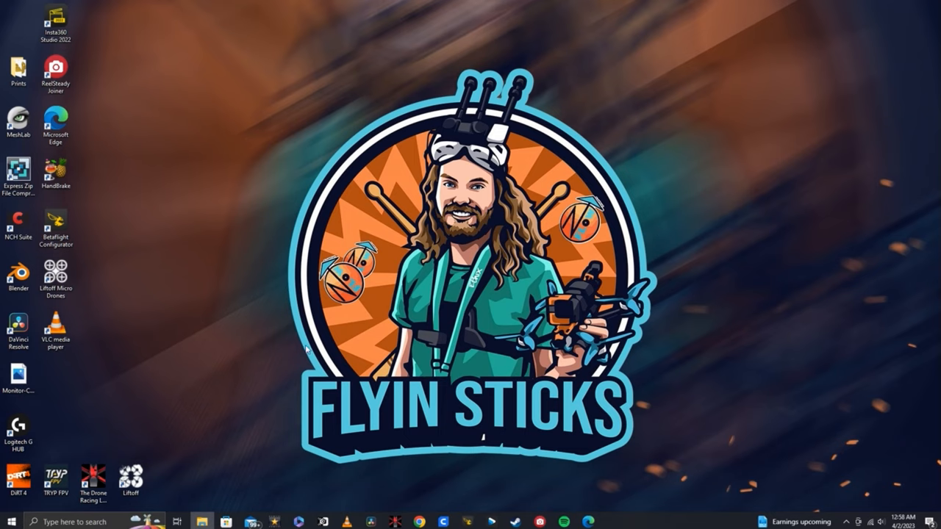
{"action": "mouse_move", "coordinate": [258, 304]}
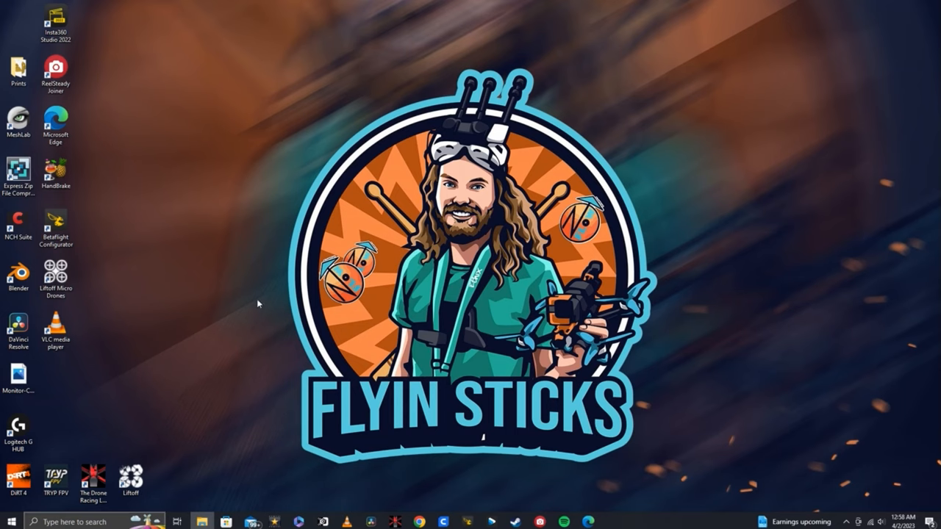
Reach Devices and Printers through Settings > Devices > Related settings.
{"action": "left_click", "coordinate": [612, 521]}
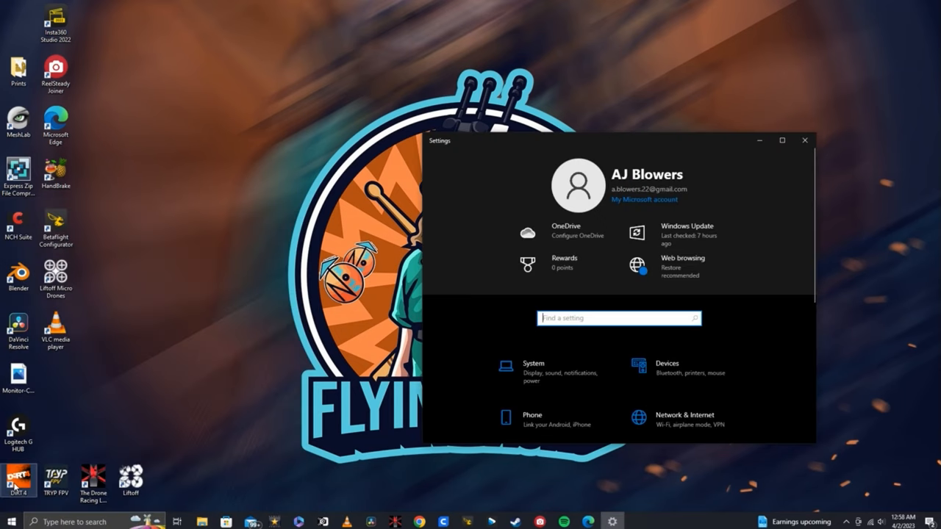
{"action": "scroll", "scroll_direction": "down", "scroll_amount": 3}
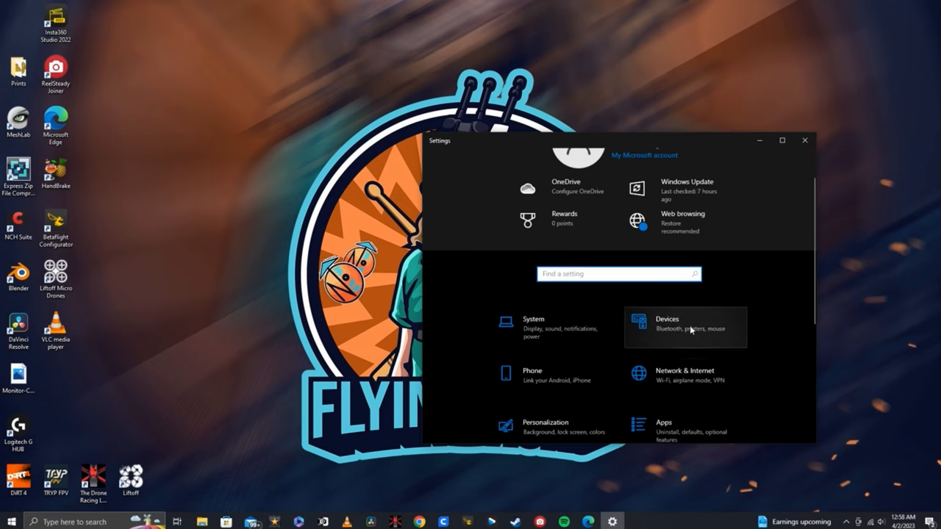
{"action": "left_click", "coordinate": [665, 327]}
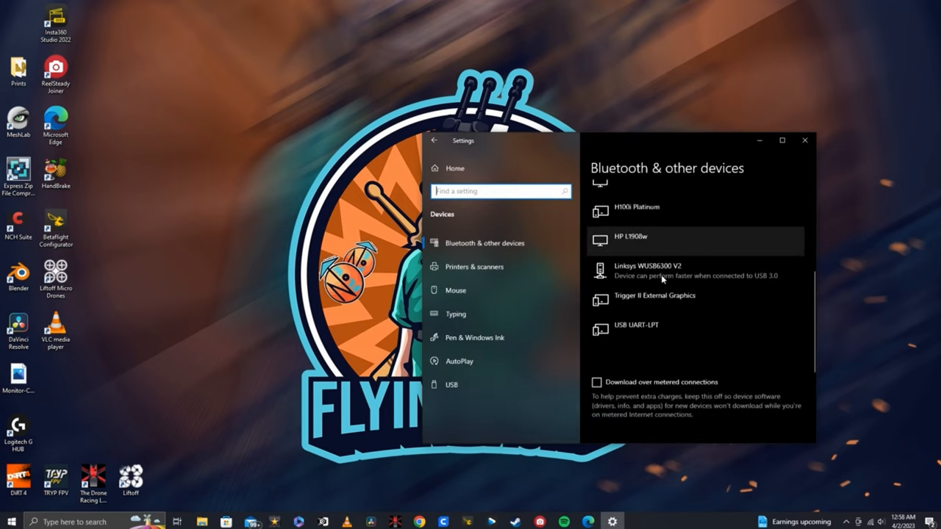
{"action": "scroll", "scroll_direction": "down", "scroll_amount": 3}
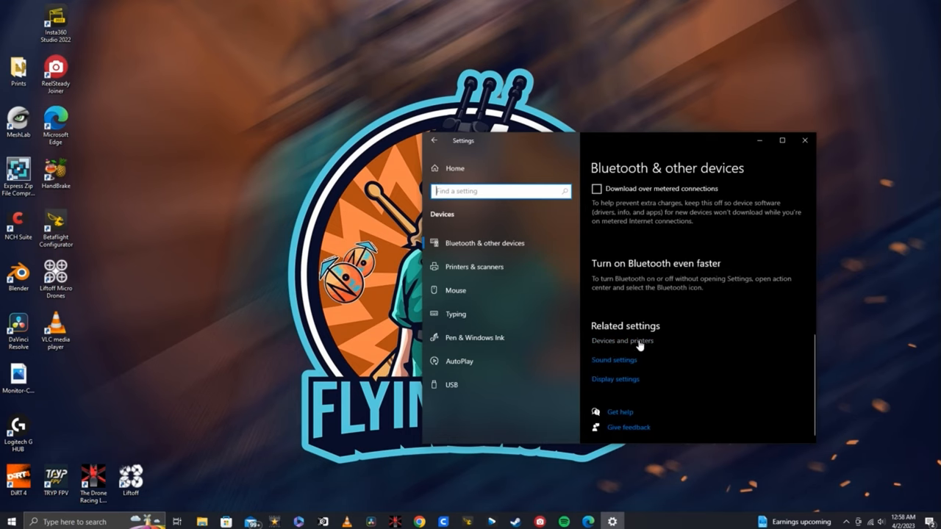
{"action": "left_click", "coordinate": [622, 341]}
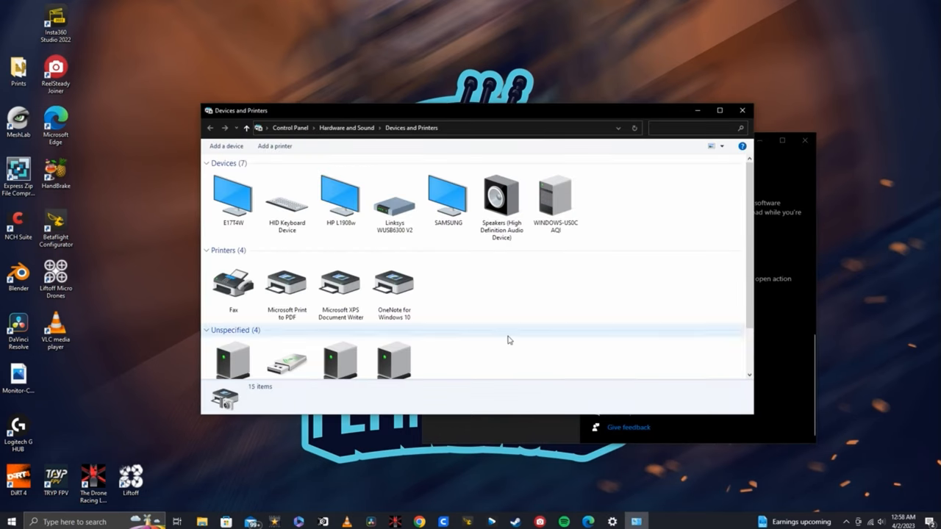
Open the USB UART-LPT's CH341A interface properties and enable Change settings.
{"action": "left_click", "coordinate": [395, 335]}
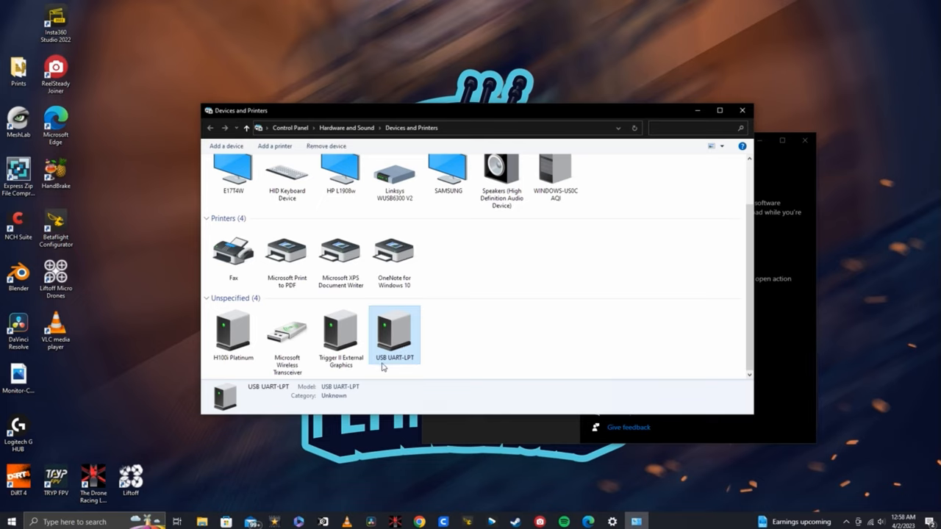
{"action": "double_click", "coordinate": [394, 334]}
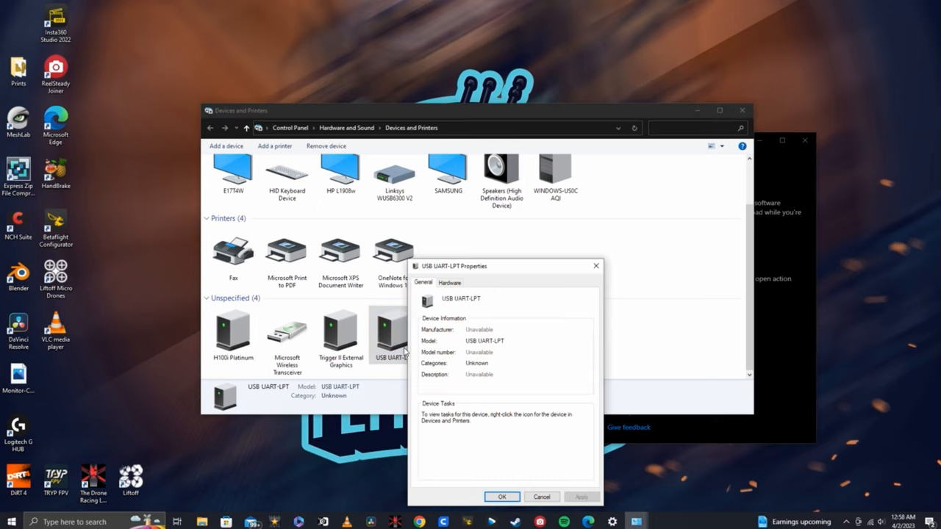
{"action": "mouse_move", "coordinate": [449, 282]}
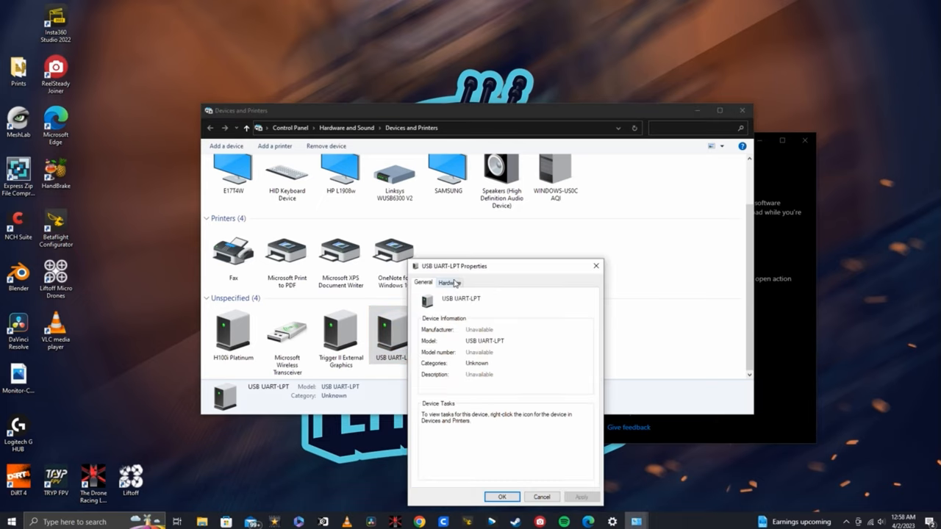
{"action": "left_click", "coordinate": [449, 282]}
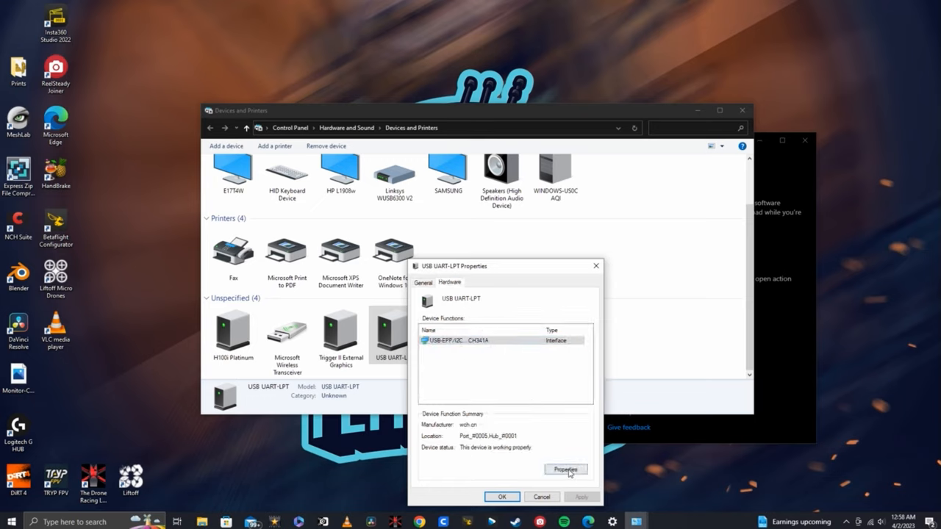
{"action": "left_click", "coordinate": [565, 469]}
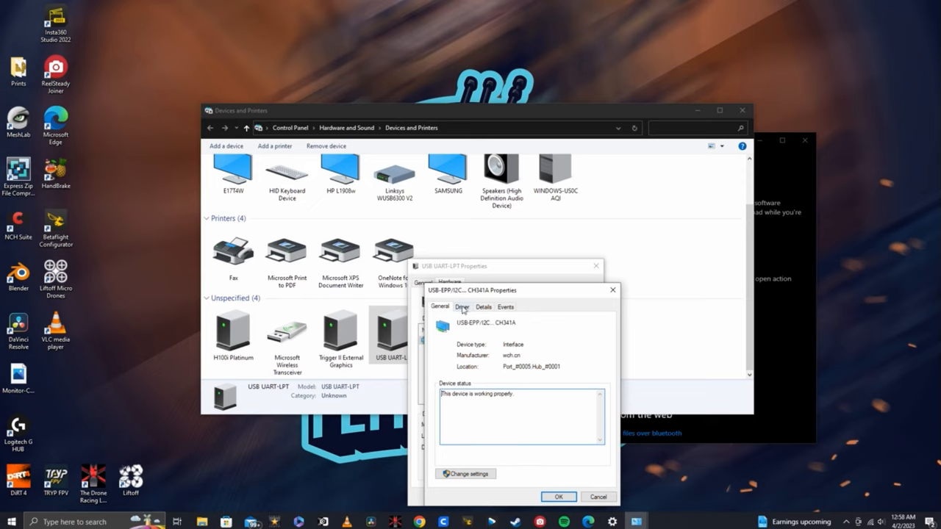
{"action": "left_click", "coordinate": [461, 307]}
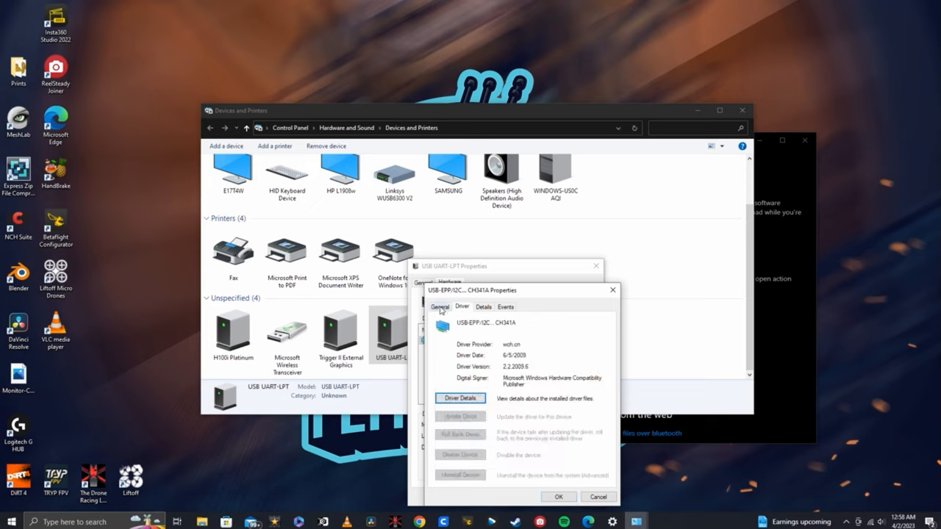
{"action": "left_click", "coordinate": [439, 306]}
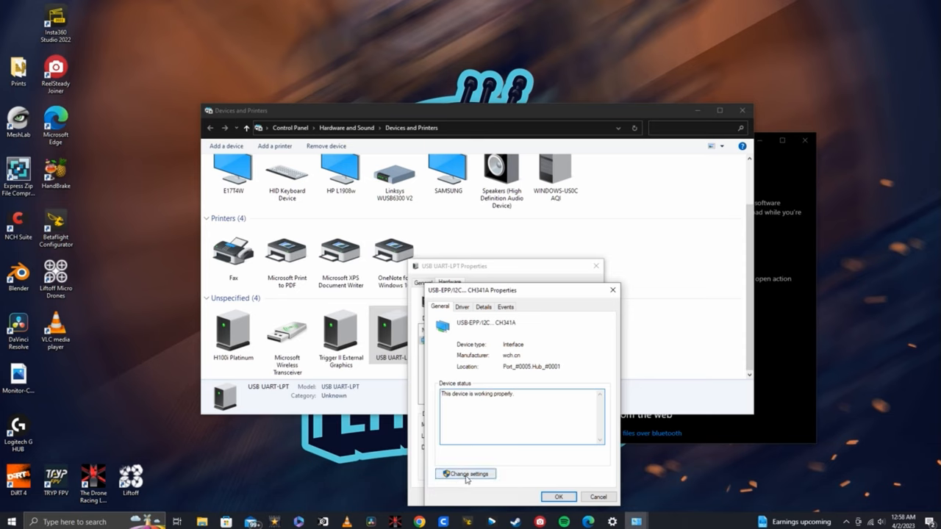
{"action": "left_click", "coordinate": [465, 474]}
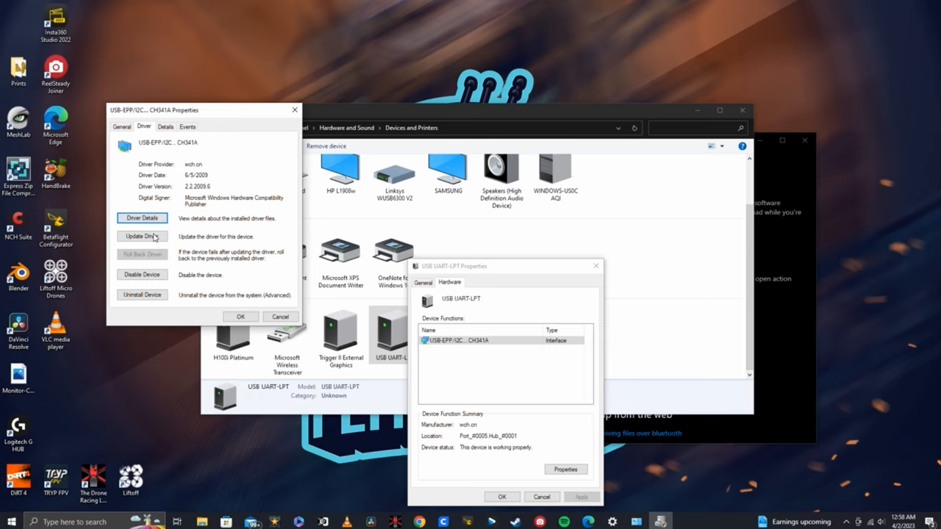
Search AsProgrammer_1.4.1\CH341-Drivers for a CH341A driver; the best one is already installed.
{"action": "left_click", "coordinate": [142, 235]}
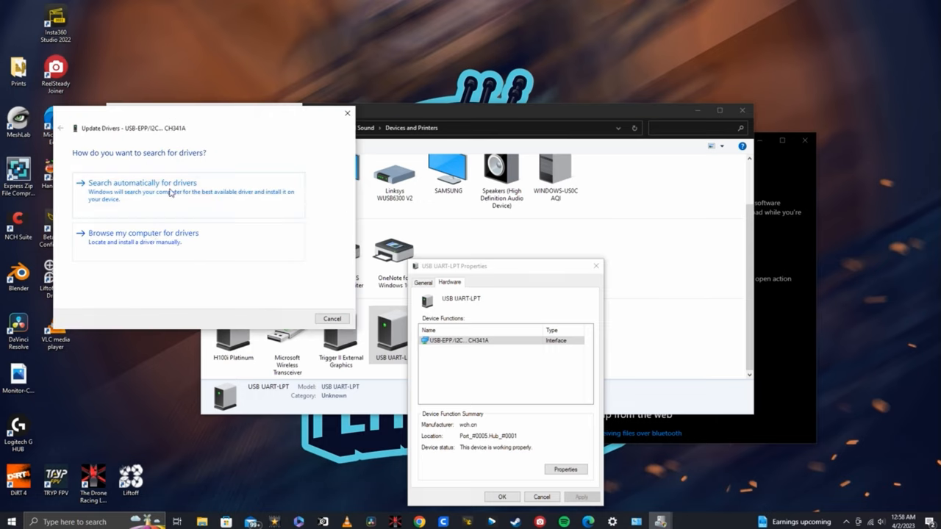
{"action": "left_click", "coordinate": [143, 233]}
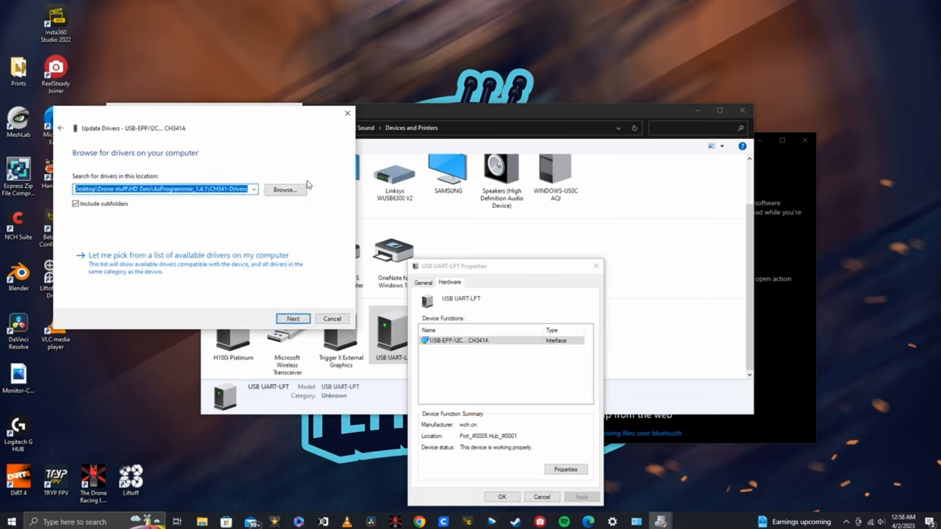
{"action": "left_click", "coordinate": [284, 189]}
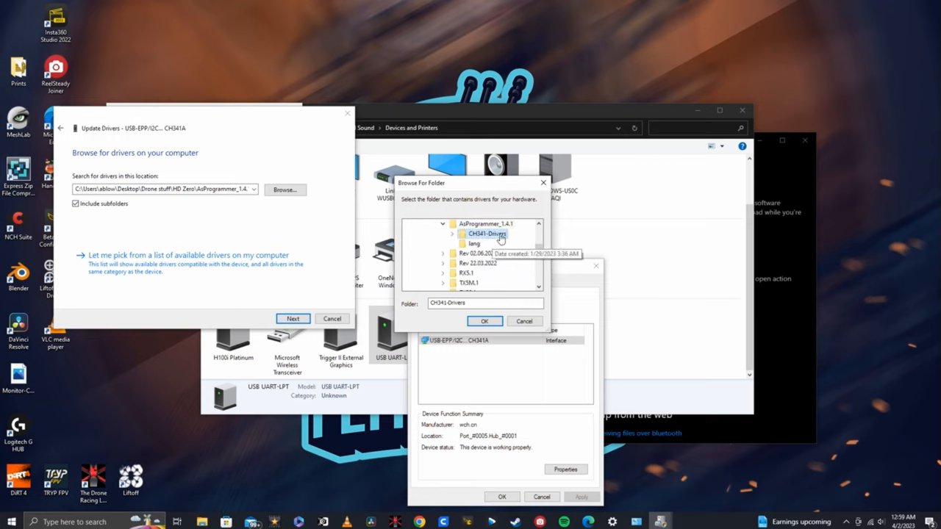
{"action": "left_click", "coordinate": [442, 234]}
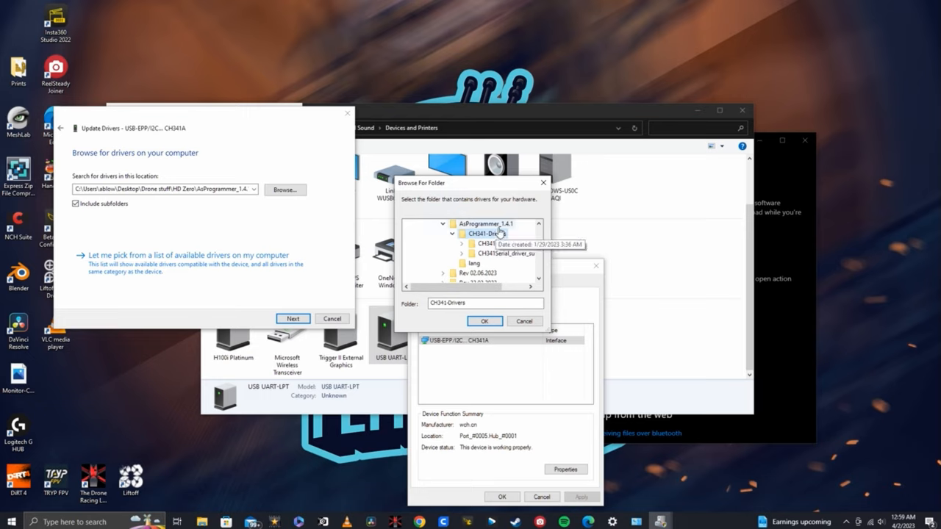
{"action": "left_click", "coordinate": [484, 321]}
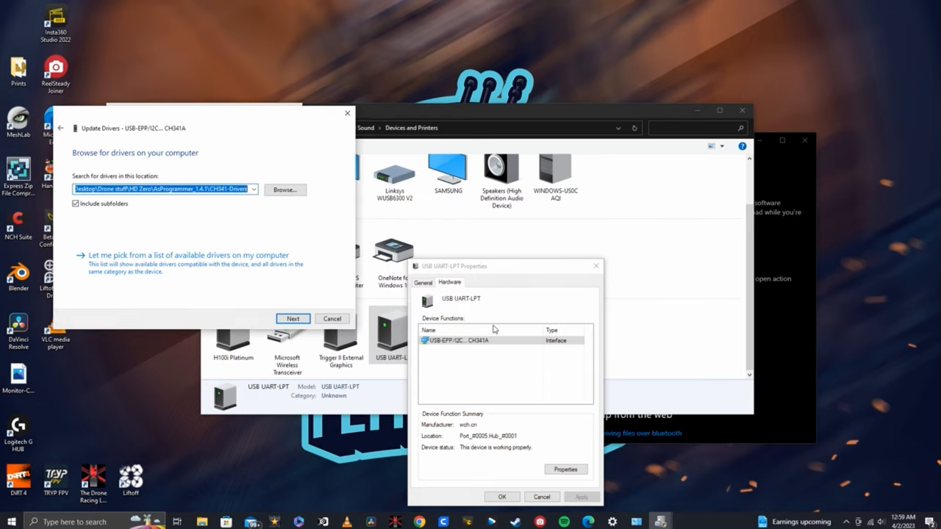
{"action": "left_click", "coordinate": [293, 318]}
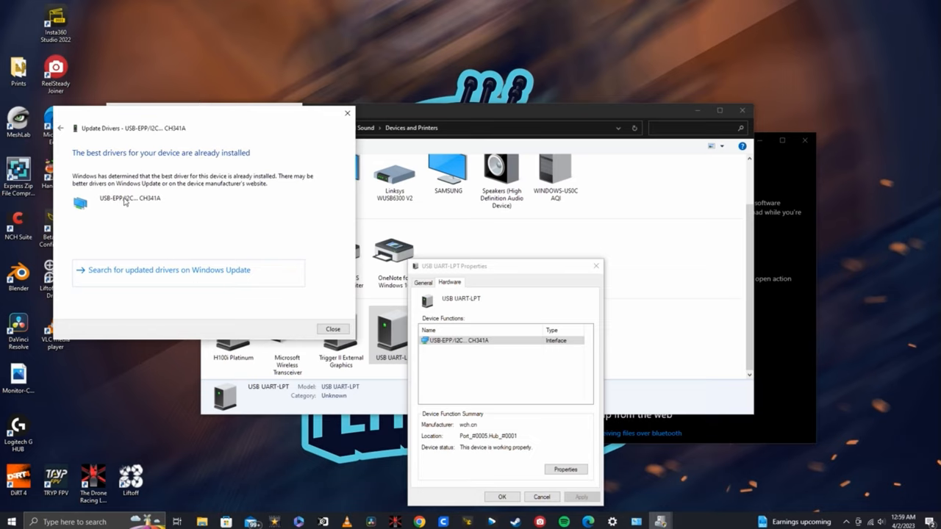
{"action": "left_click", "coordinate": [332, 329]}
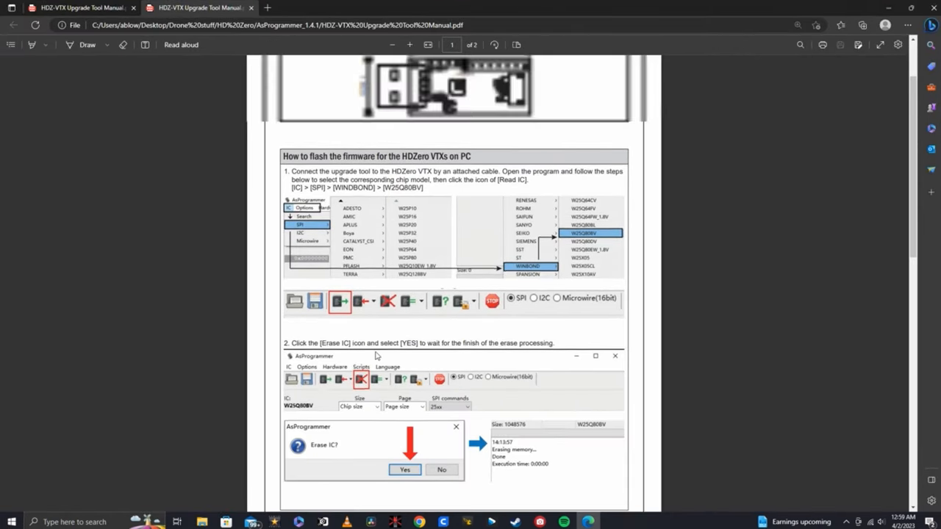
Scroll the HDZ-VTX manual in Edge back to the top of page 1.
{"action": "scroll", "scroll_direction": "up", "scroll_amount": 3}
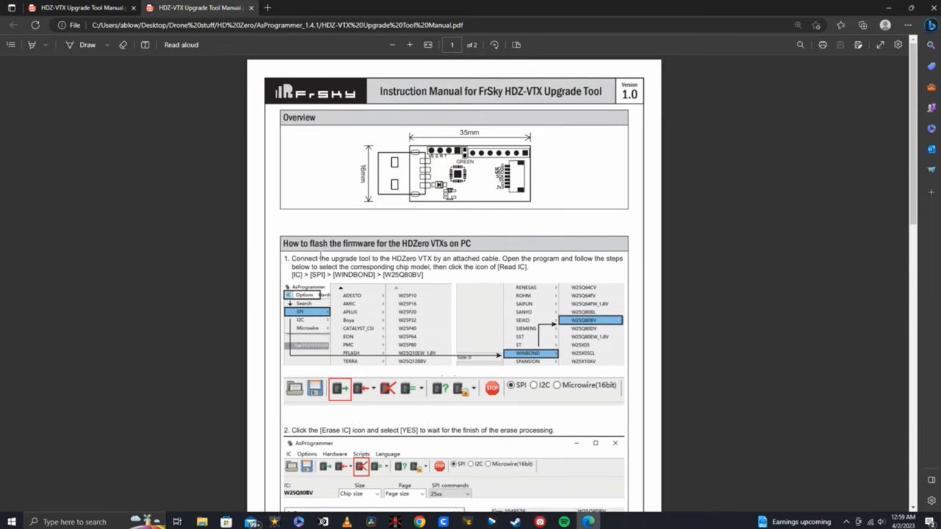
{"action": "mouse_move", "coordinate": [491, 254]}
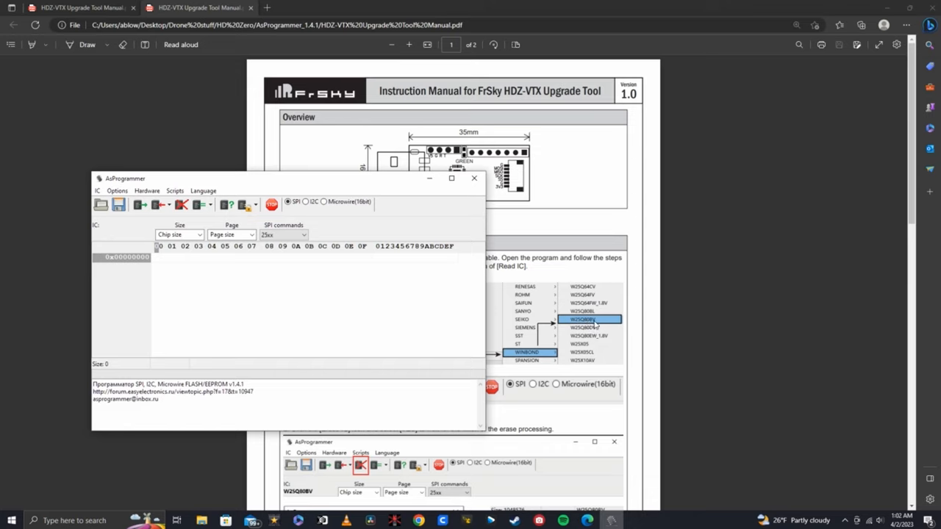
{"action": "mouse_move", "coordinate": [98, 193]}
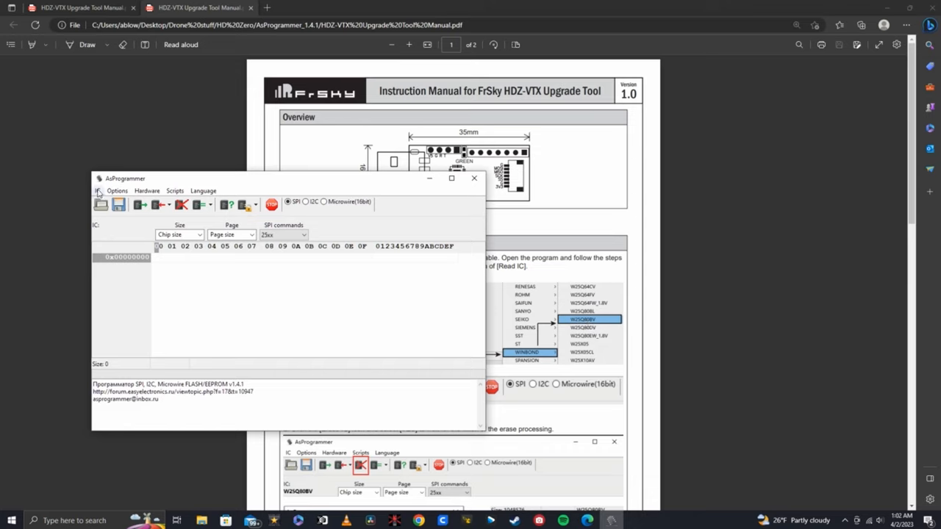
Select Winbond W25Q80BV under IC > SPI as the target chip.
{"action": "left_click", "coordinate": [96, 191]}
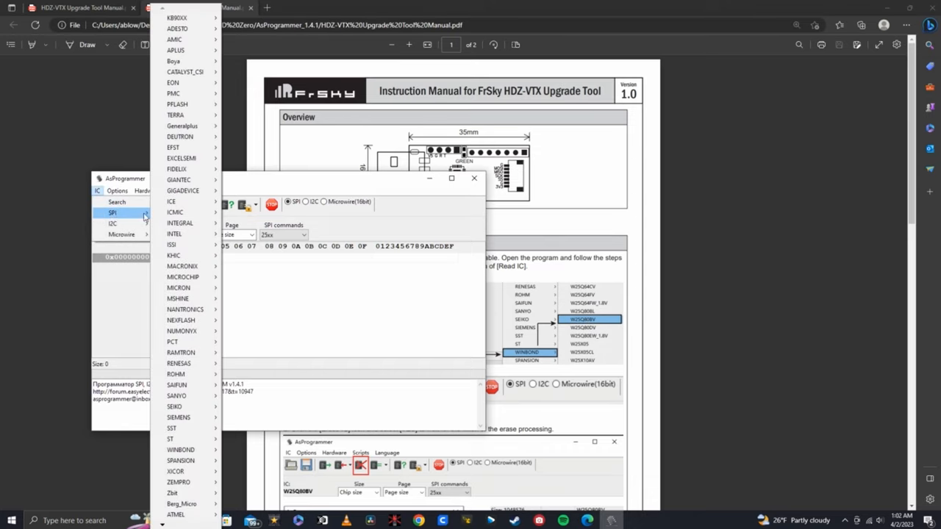
{"action": "left_click", "coordinate": [180, 449]}
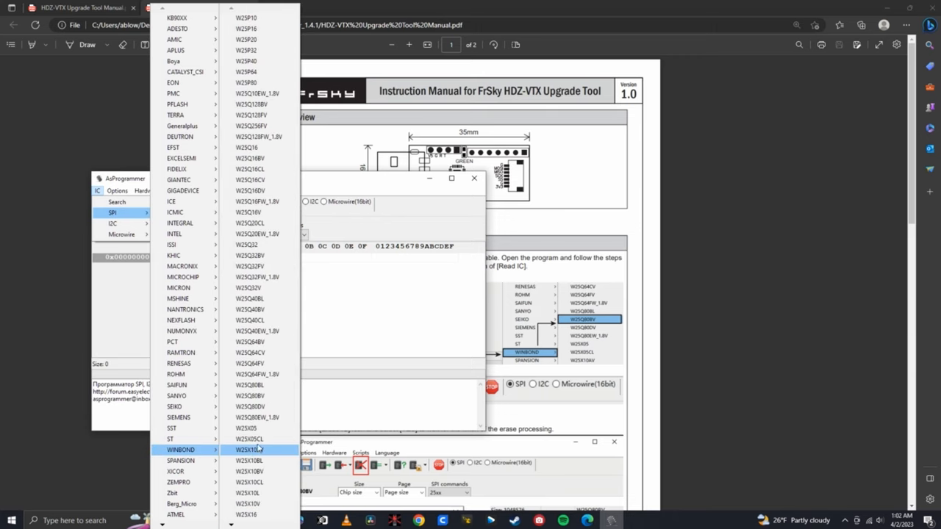
{"action": "mouse_move", "coordinate": [259, 395]}
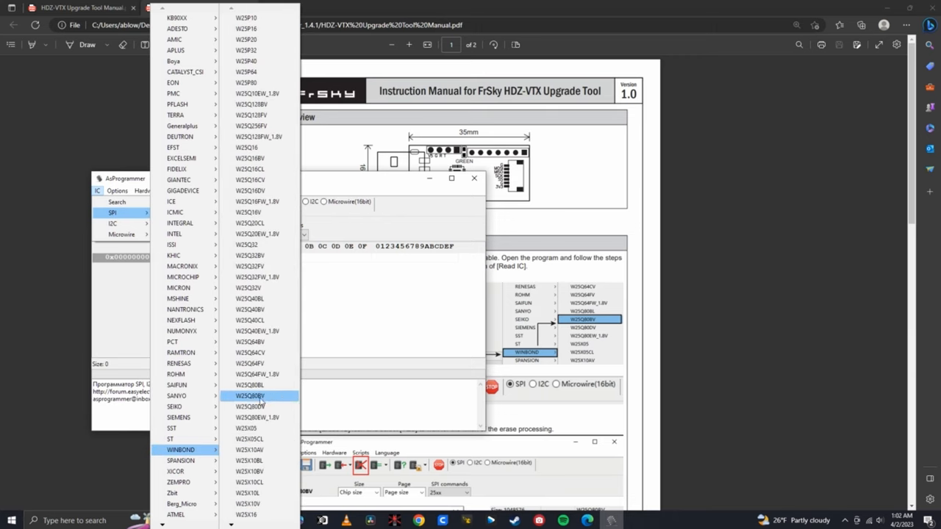
{"action": "left_click", "coordinate": [249, 396]}
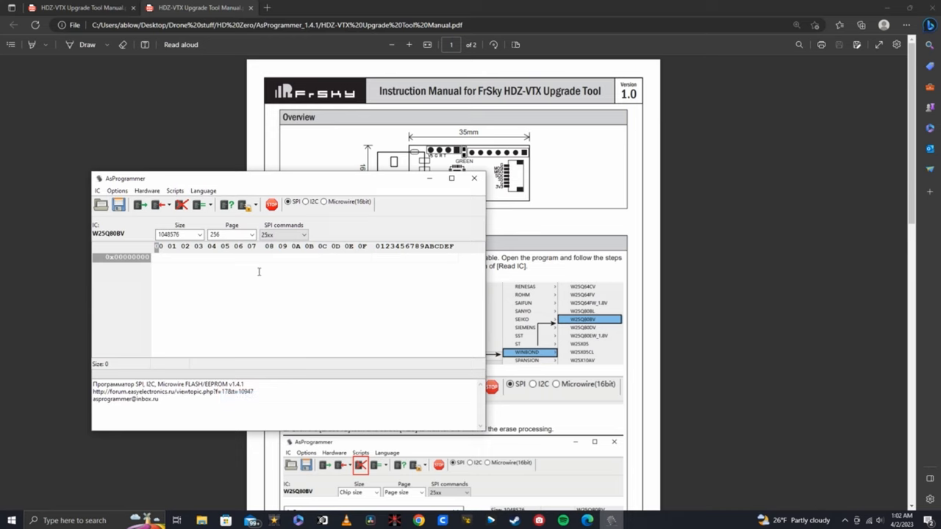
Read the W25Q80BV memory into the hex view, then erase the chip.
{"action": "left_click", "coordinate": [140, 204]}
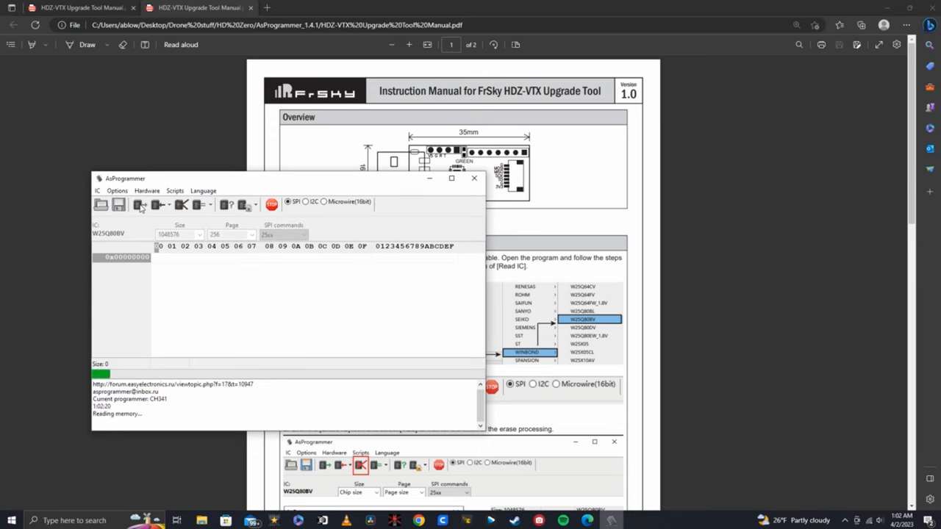
{"action": "left_click", "coordinate": [139, 204]}
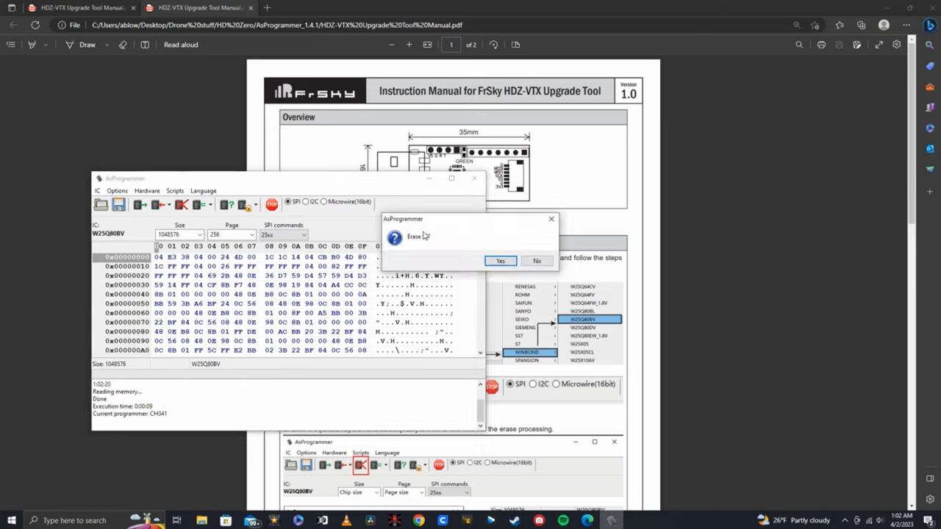
{"action": "left_click", "coordinate": [500, 261]}
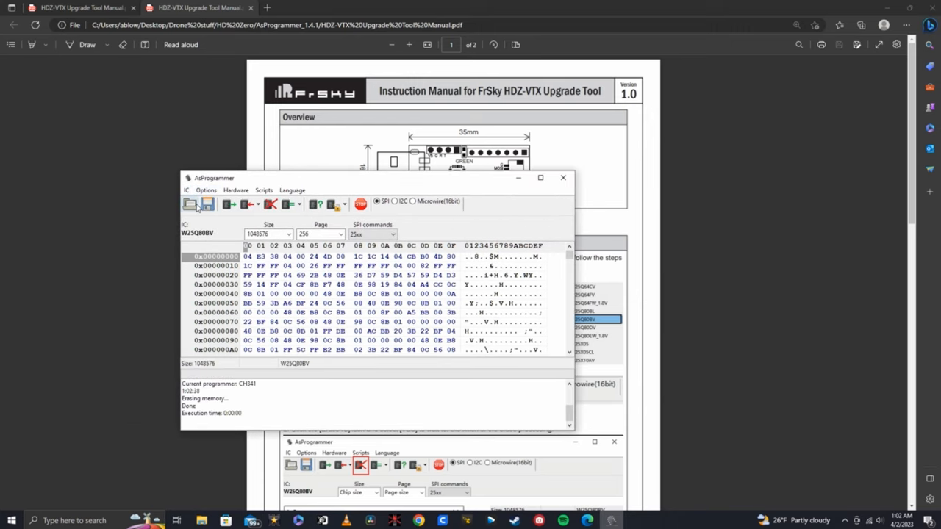
Program unlock_Freestyle's HDZERO_TX.bin onto the chip, then close AsProgrammer.
{"action": "left_click", "coordinate": [190, 204]}
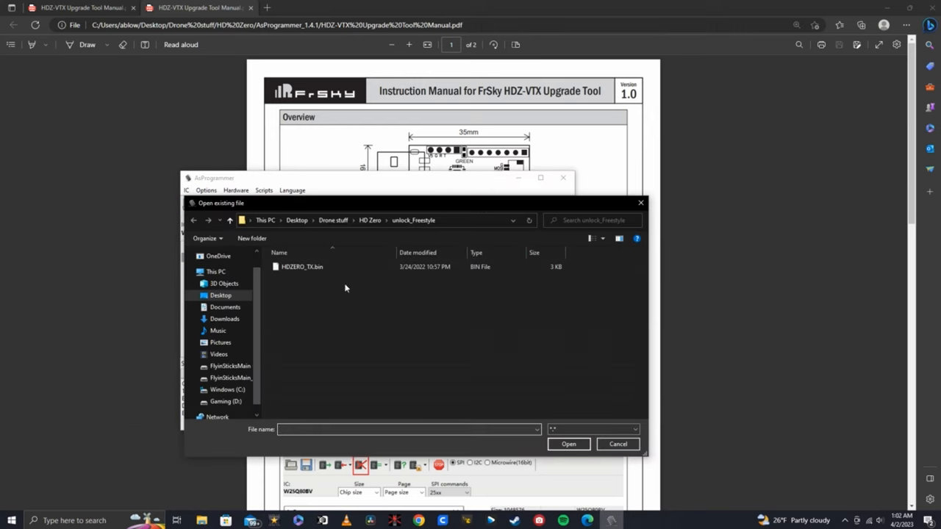
{"action": "mouse_move", "coordinate": [468, 343]}
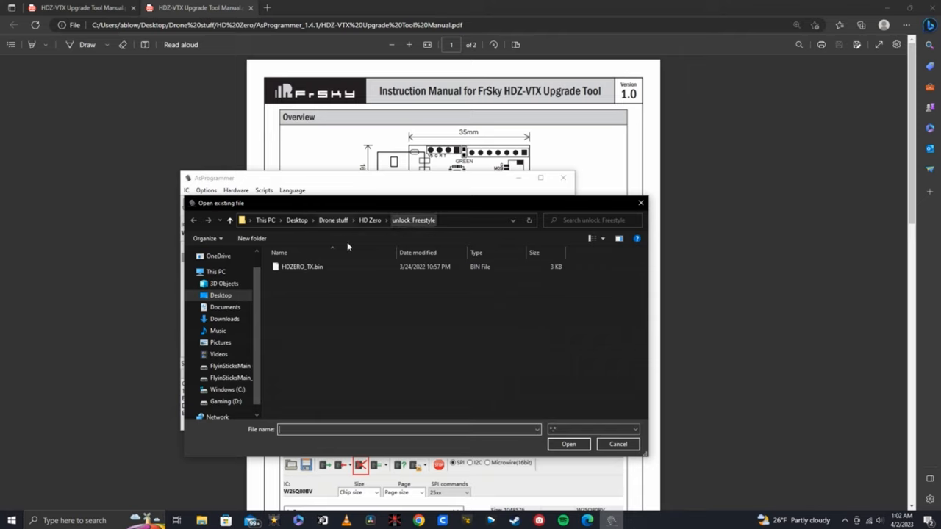
{"action": "mouse_move", "coordinate": [395, 226]}
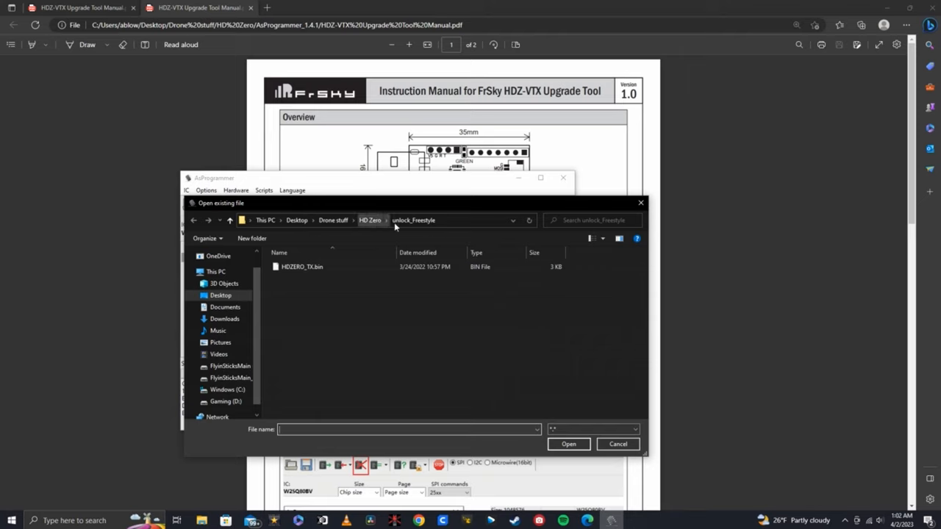
{"action": "left_click", "coordinate": [301, 266]}
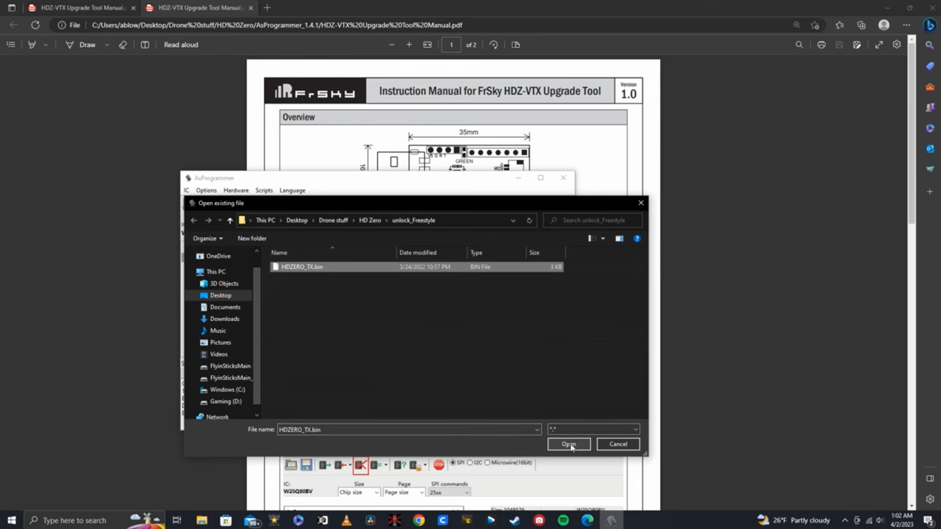
{"action": "left_click", "coordinate": [568, 444]}
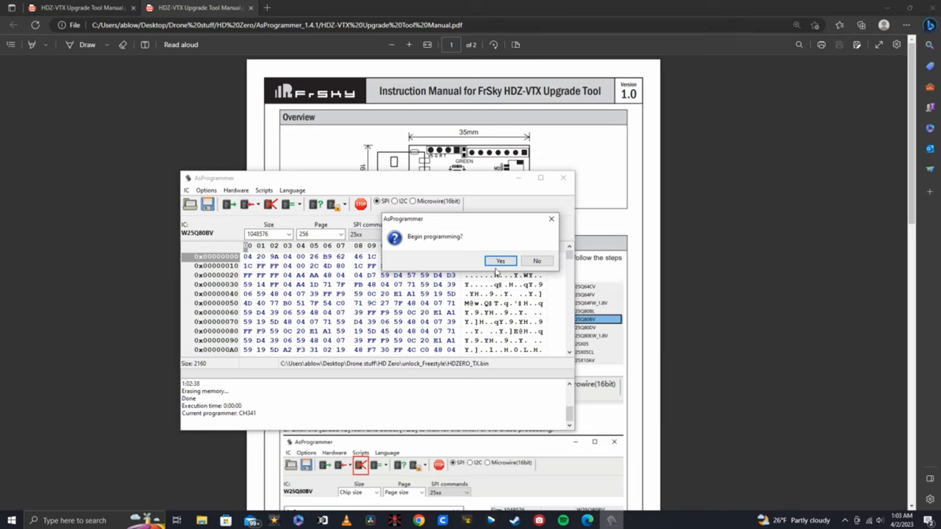
{"action": "left_click", "coordinate": [500, 261]}
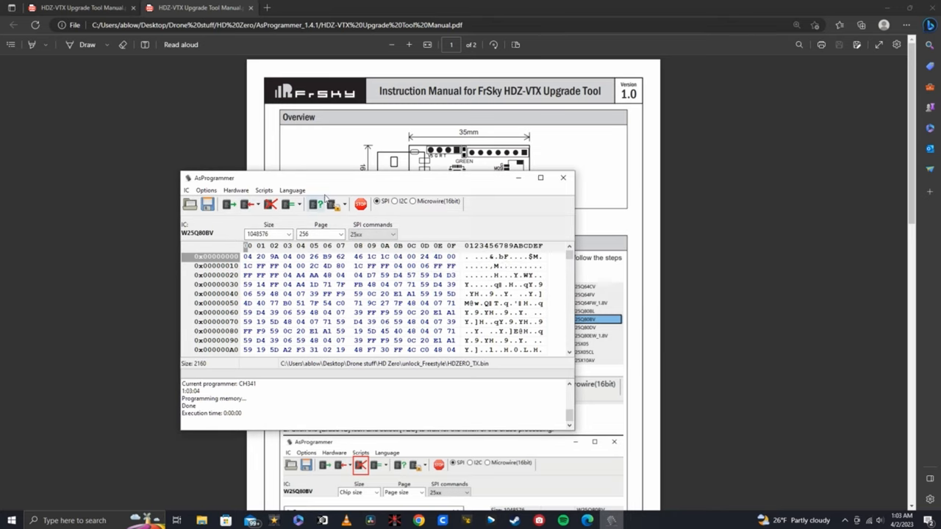
{"action": "mouse_move", "coordinate": [563, 178]}
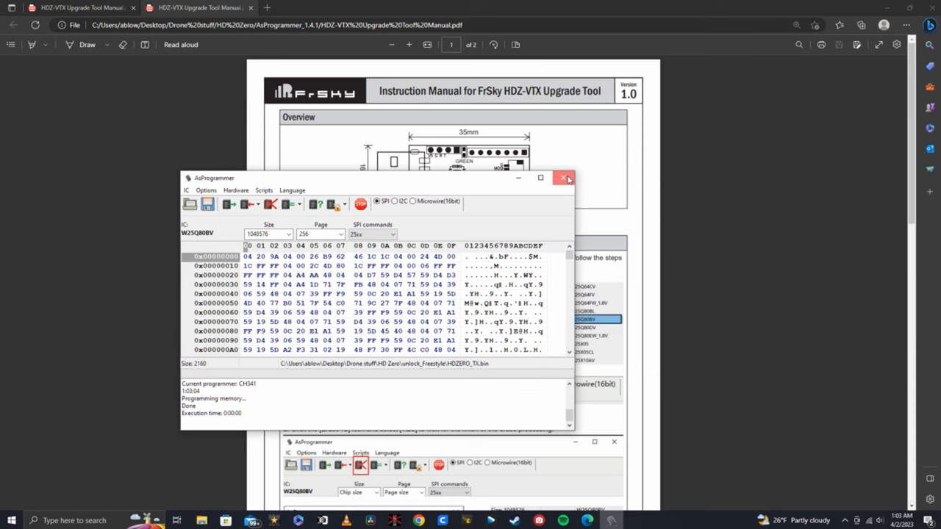
{"action": "left_click", "coordinate": [563, 178]}
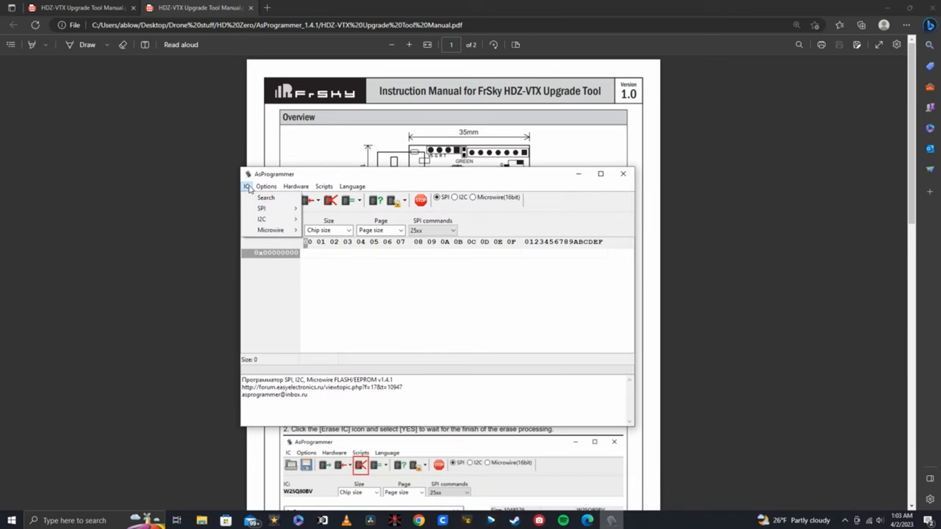
Select Winbond W25Q80BV as the target chip and start reading its memory.
{"action": "left_click", "coordinate": [261, 208]}
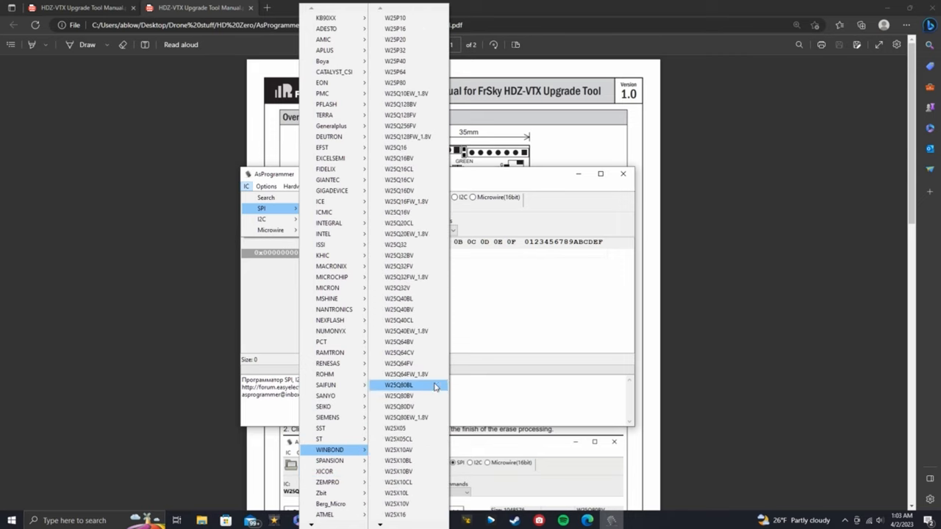
{"action": "mouse_move", "coordinate": [403, 397]}
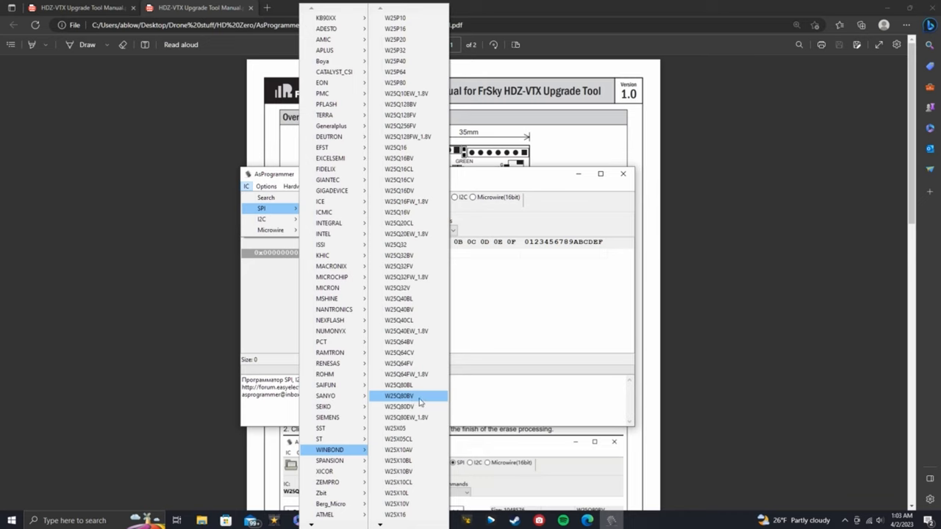
{"action": "left_click", "coordinate": [399, 395]}
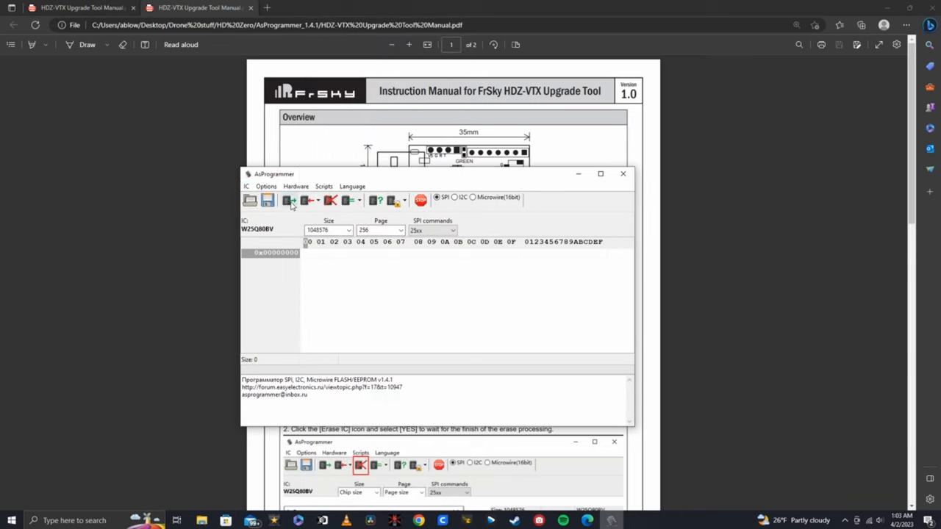
{"action": "left_click", "coordinate": [290, 200]}
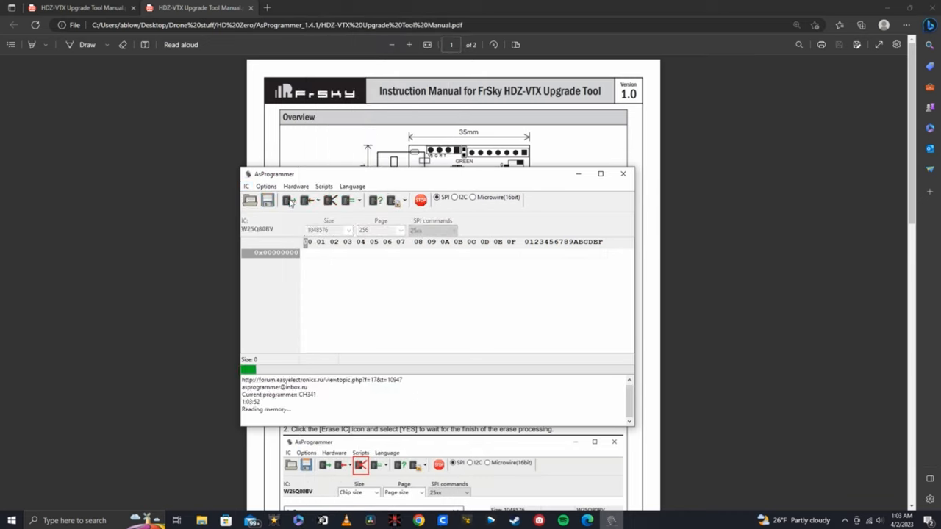
Erase the W25Q80BV, then load HDZERO_TX.bin from FreestyleVTX_Rev06022023.
{"action": "left_click", "coordinate": [289, 200]}
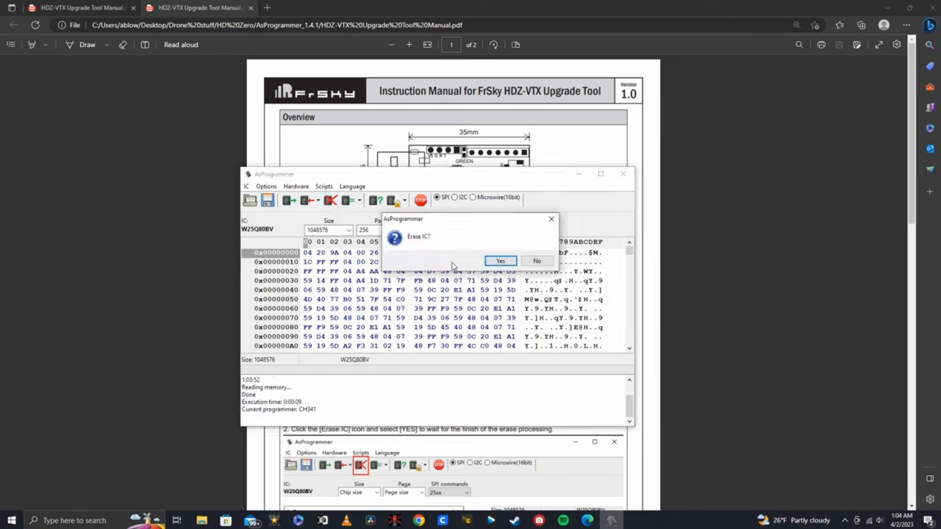
{"action": "left_click", "coordinate": [500, 261]}
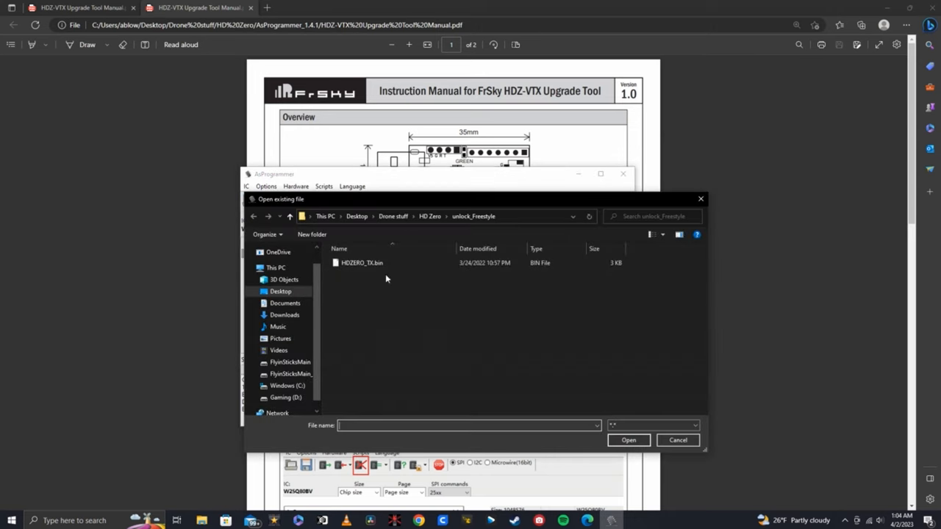
{"action": "left_click", "coordinate": [430, 216]}
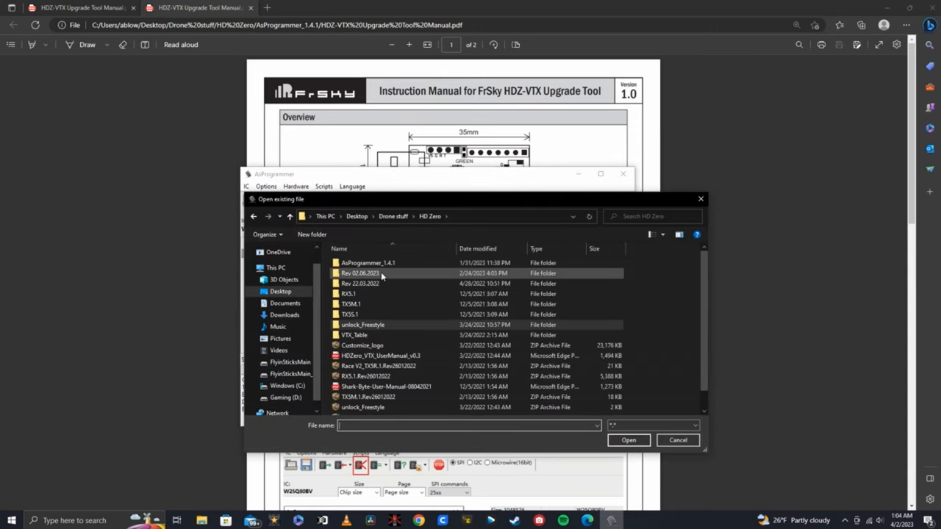
{"action": "double_click", "coordinate": [360, 272]}
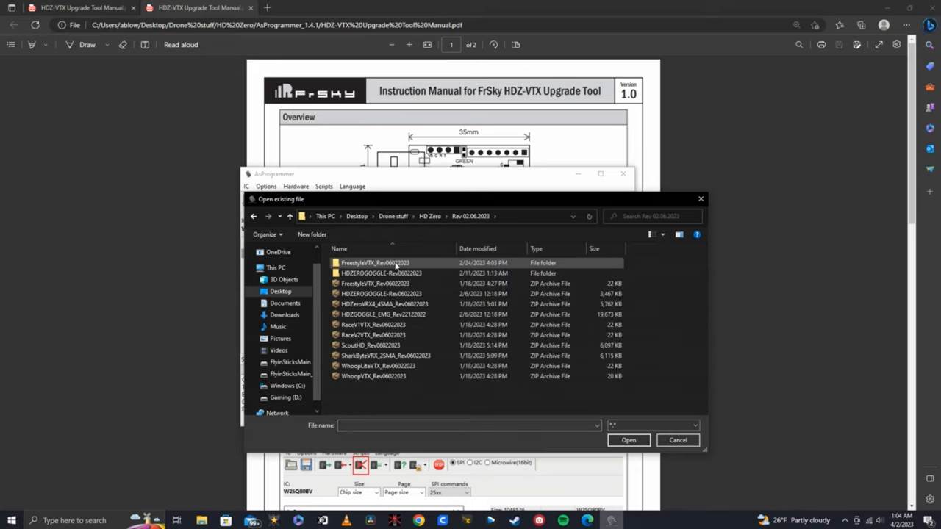
{"action": "double_click", "coordinate": [374, 262]}
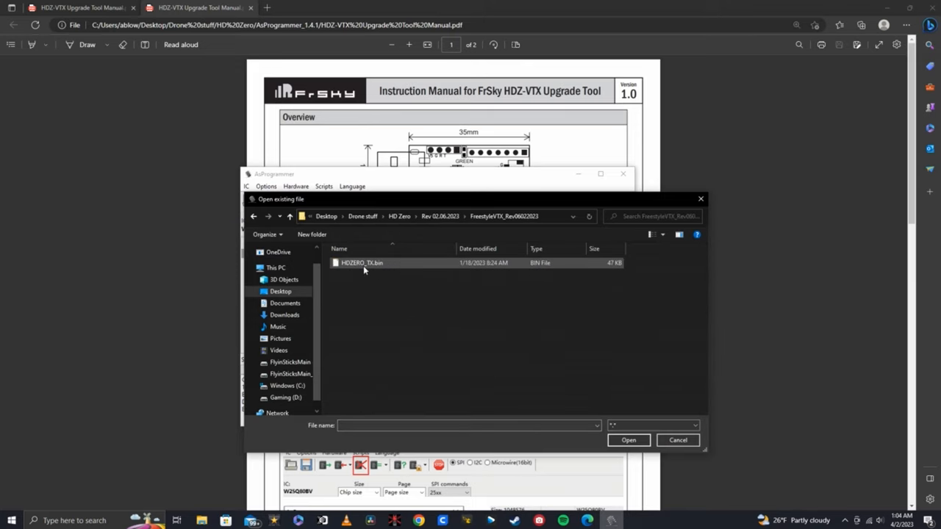
{"action": "left_click", "coordinate": [362, 262]}
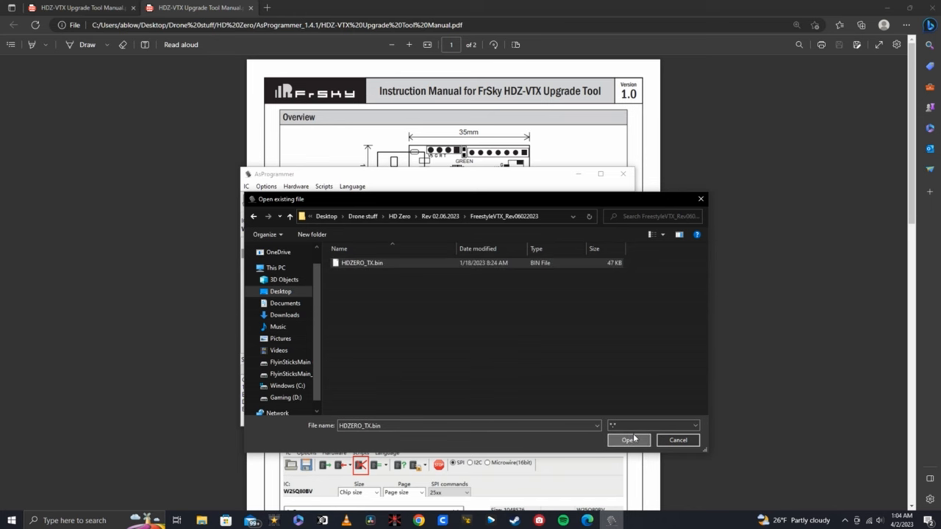
{"action": "left_click", "coordinate": [625, 439]}
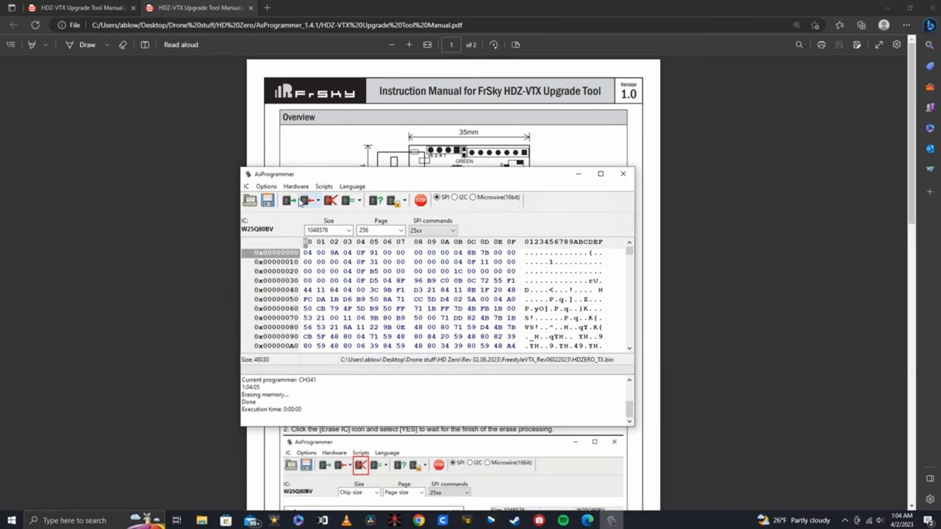
Write the Rev06022023 HDZERO_TX.bin to the W25Q80BV, then exit AsProgrammer.
{"action": "left_click", "coordinate": [289, 200]}
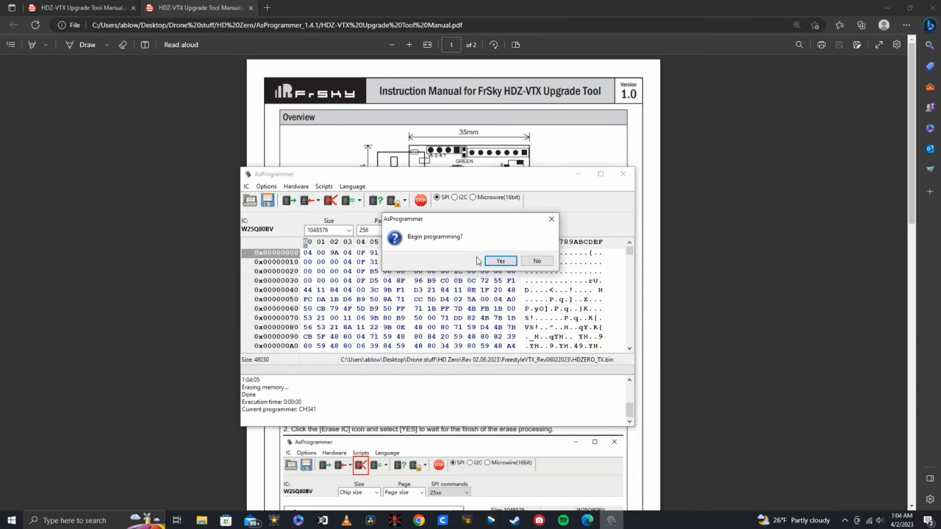
{"action": "left_click", "coordinate": [501, 261]}
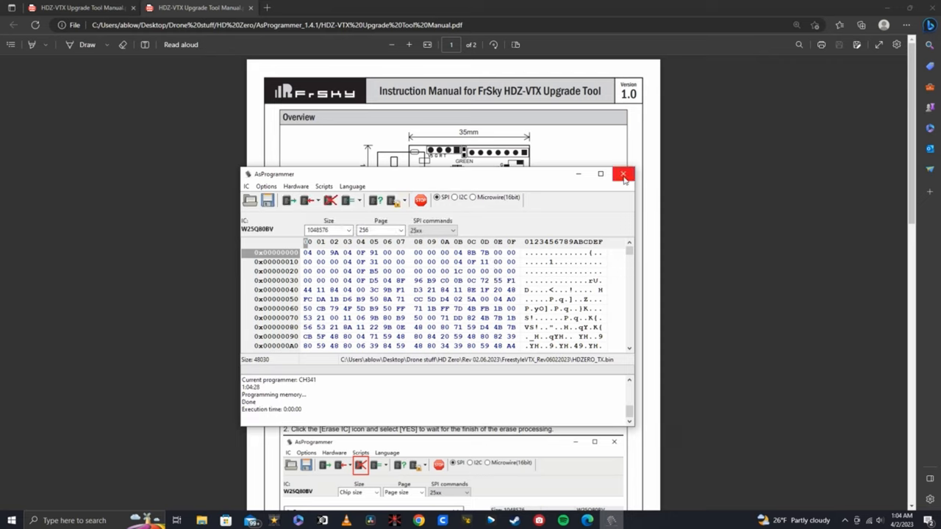
{"action": "left_click", "coordinate": [623, 174]}
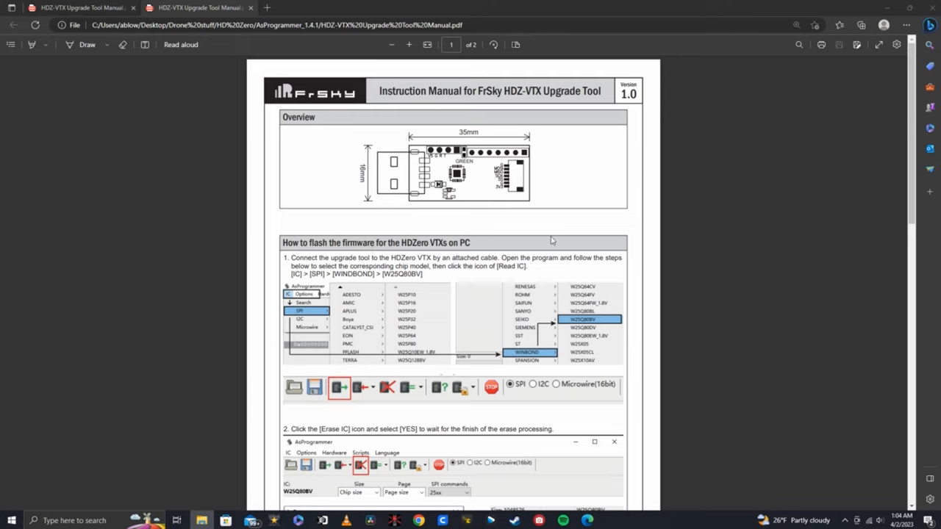